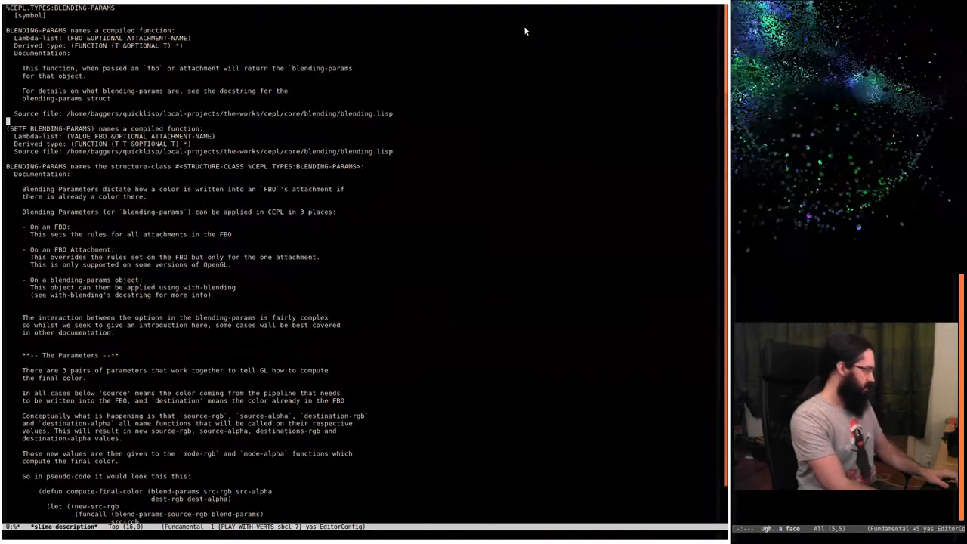
- Scroll the blending-params description down to the source/destination parameter table
scroll(down, 3)
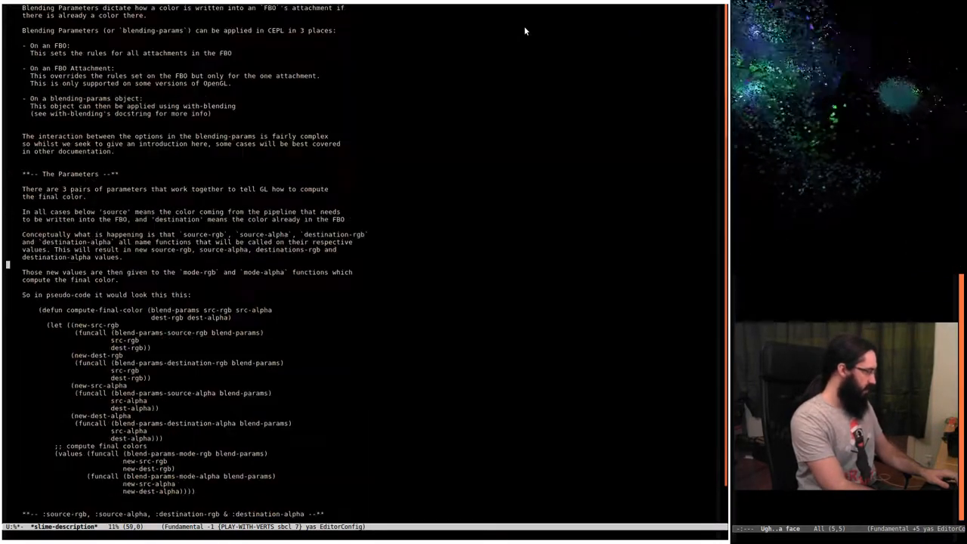
scroll(down, 3)
text(*slime-repl sbcl*)
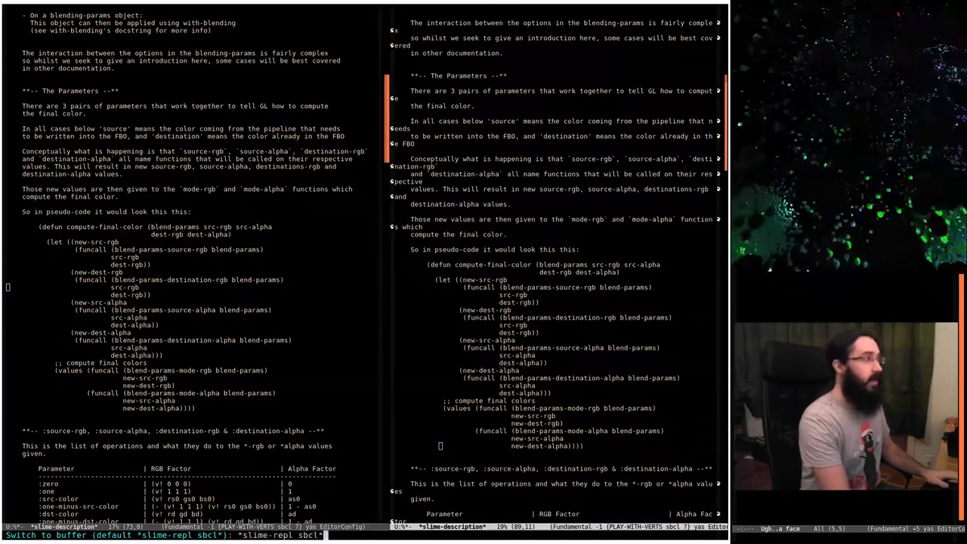
- Show the *slime-repl sbcl* buffer in the right pane beside the documentation
key(Return)
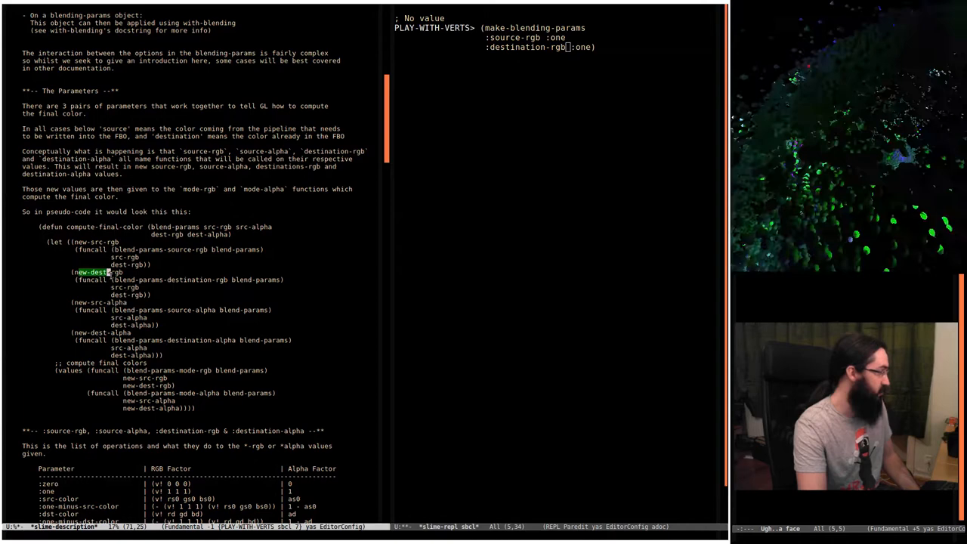
key(ctrl+space)
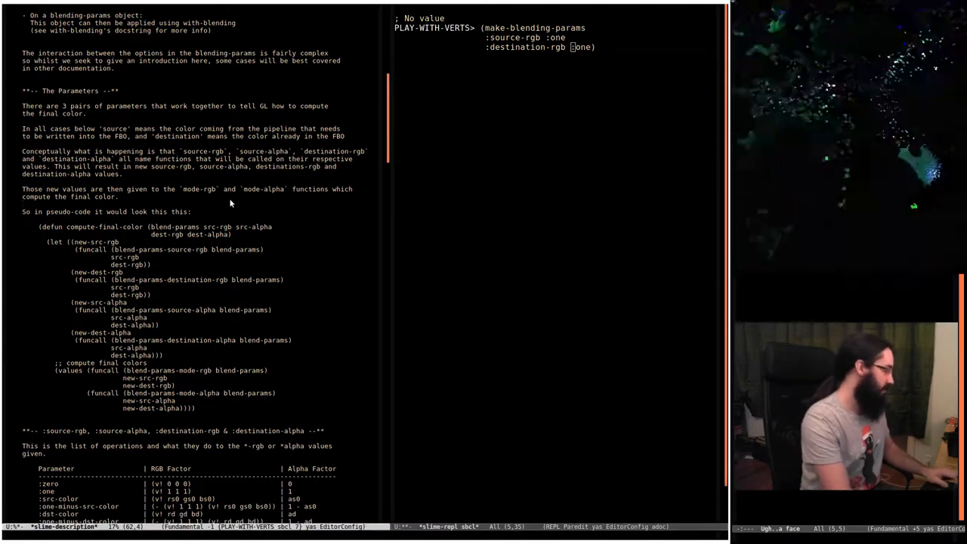
key(C-x b)
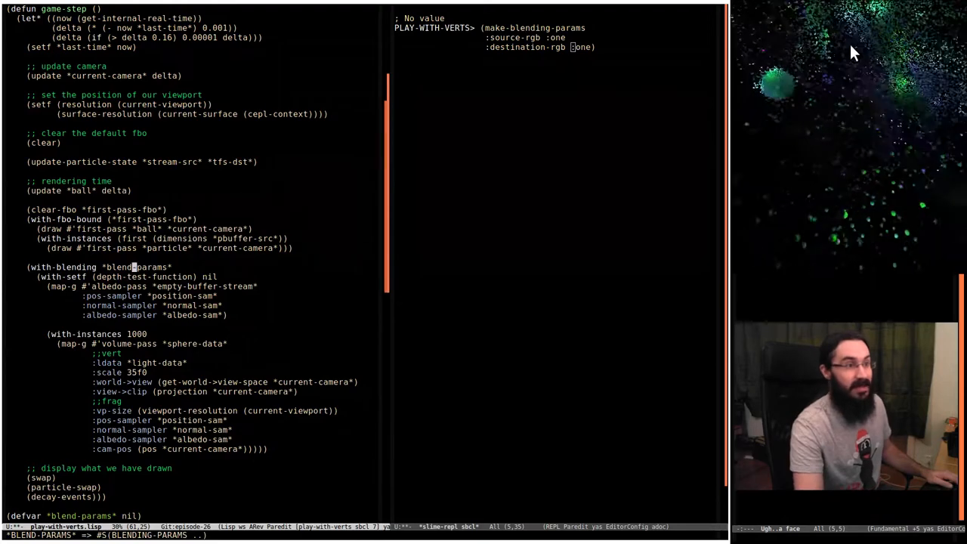
mouse_move(889, 55)
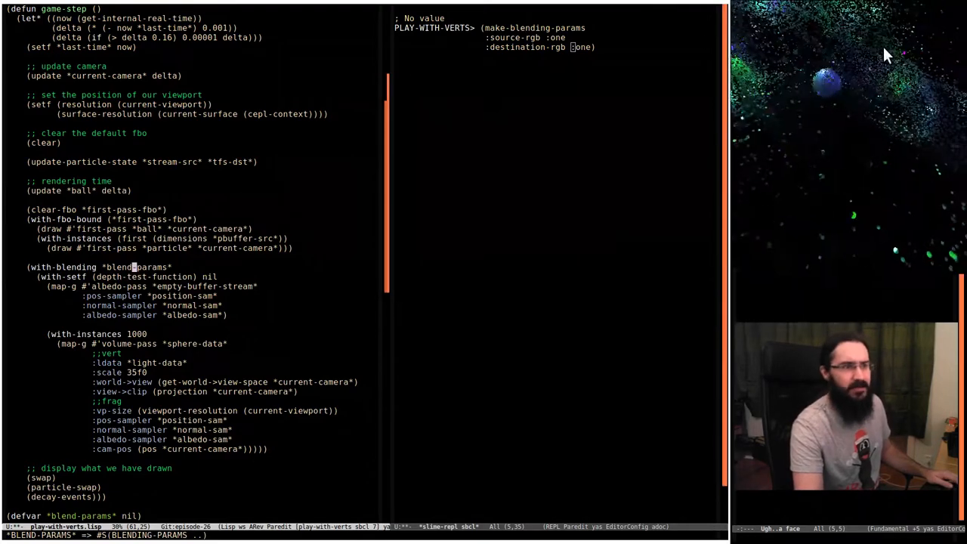